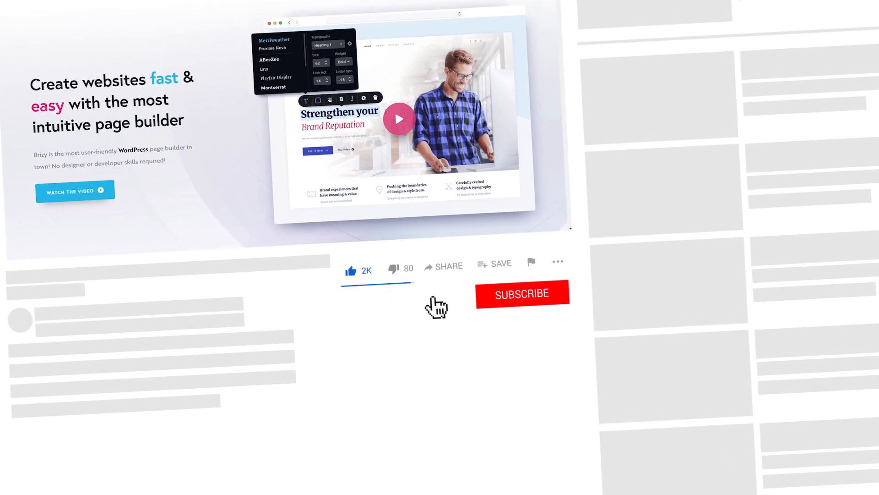
- Bring the Brizy homepage into view at the top of the page
left_click(522, 293)
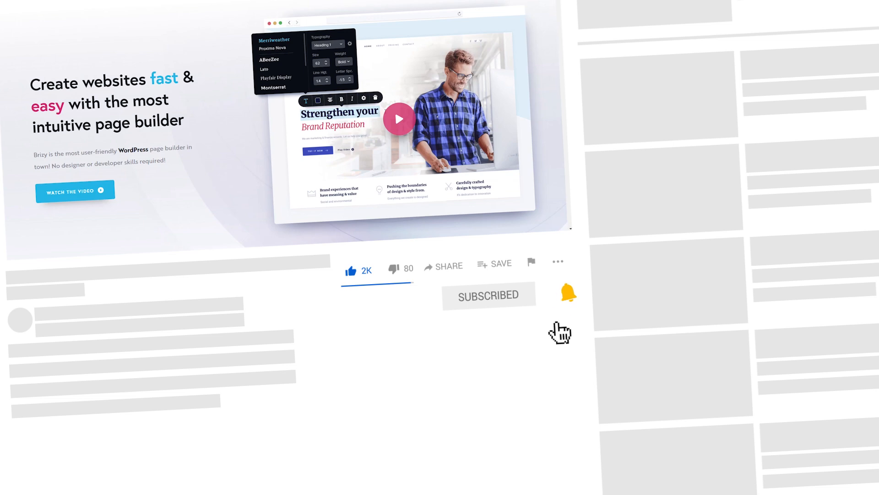
scroll("up", 3)
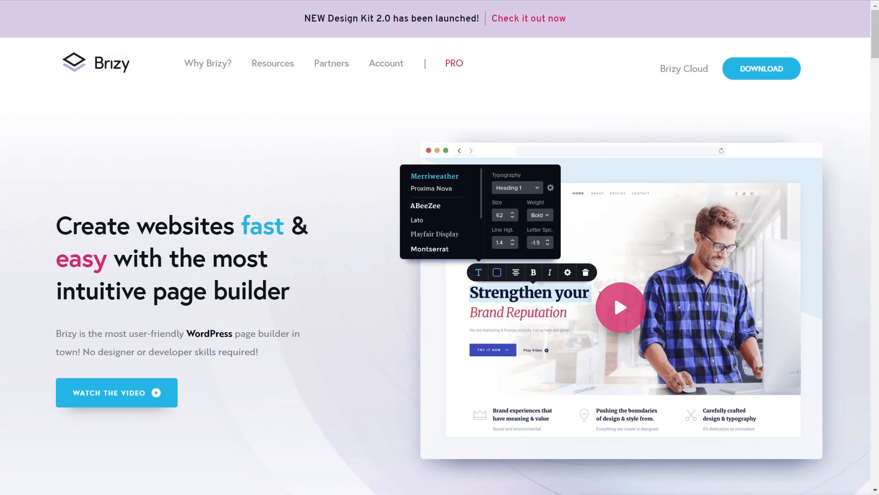
mouse_move(542, 50)
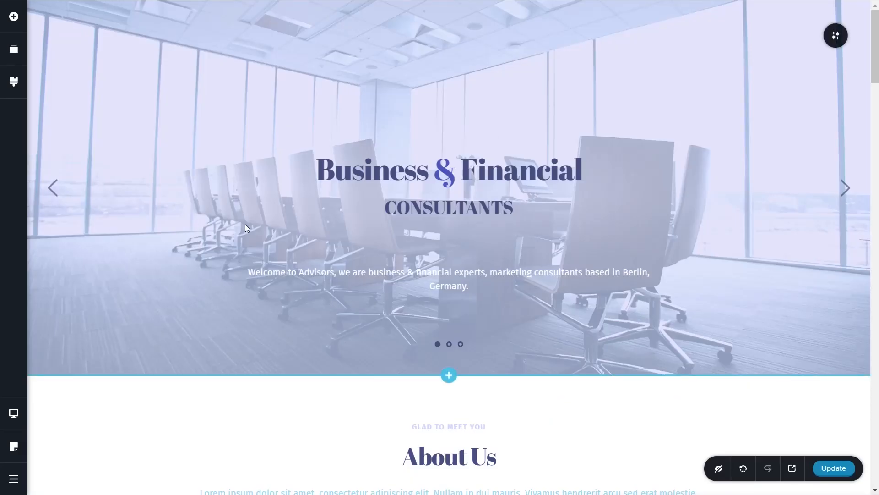
scroll("down", 3)
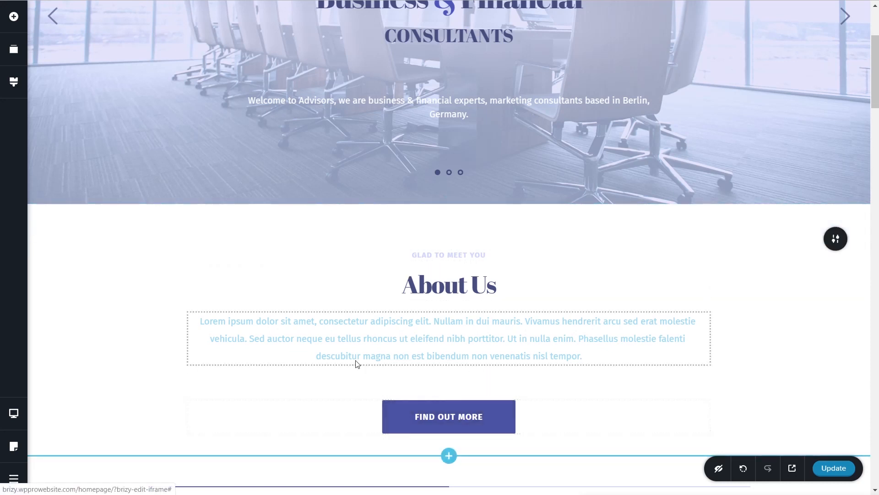
- Select the FIND OUT MORE button and show its link settings on the Popup type
left_click(449, 415)
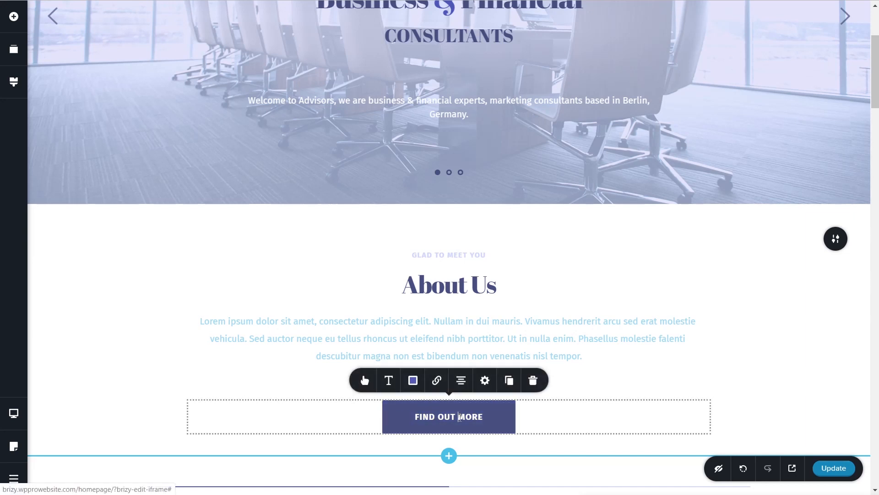
mouse_move(435, 380)
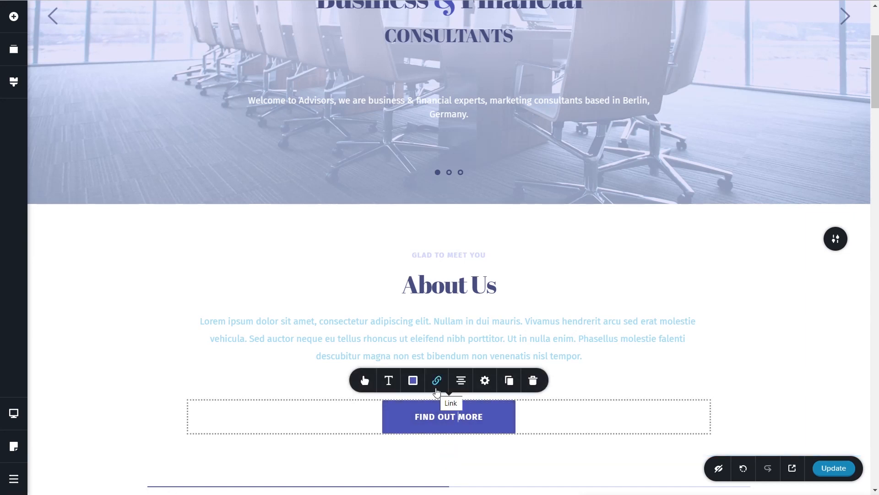
left_click(436, 380)
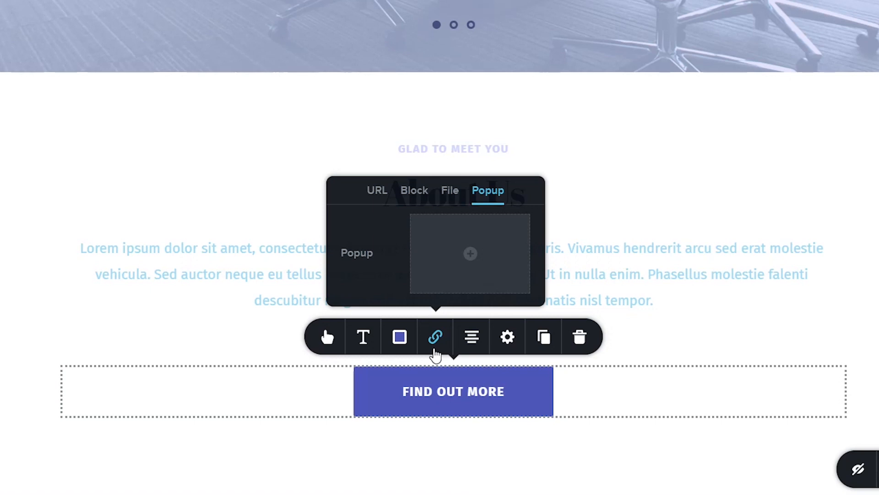
mouse_move(451, 190)
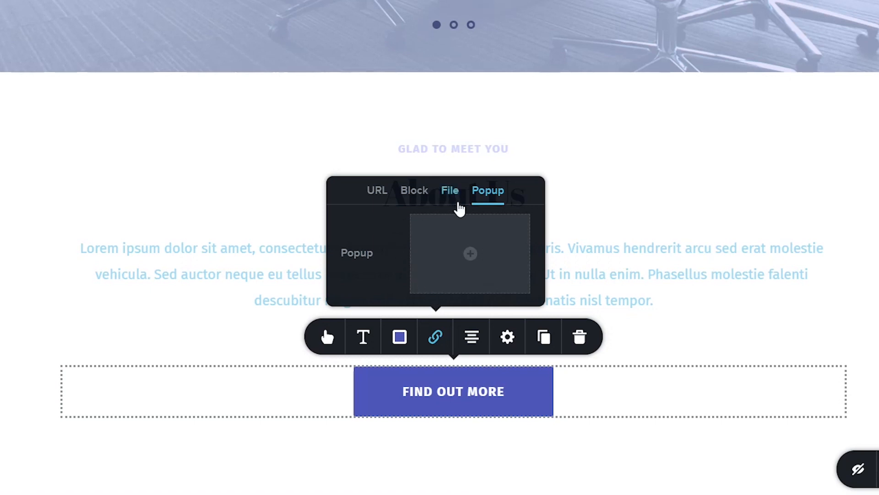
mouse_move(502, 207)
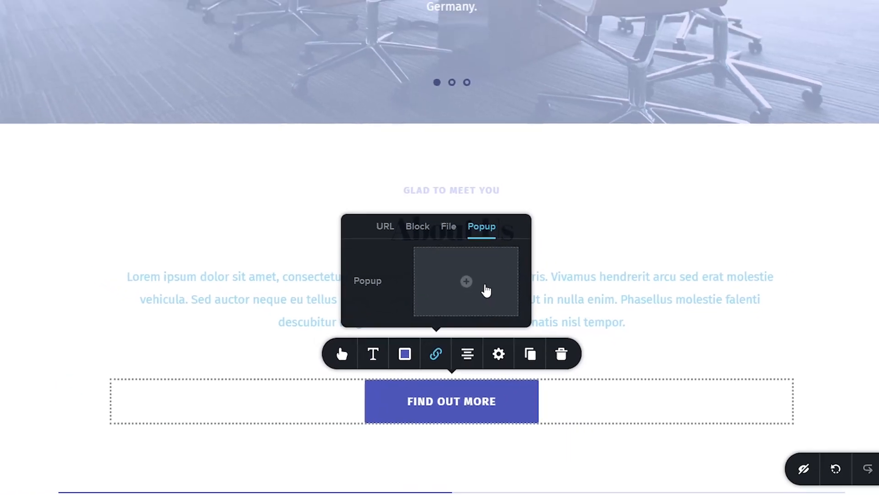
- Browse the popup block library from the empty Popup slot, looking for the newsletter template
left_click(465, 282)
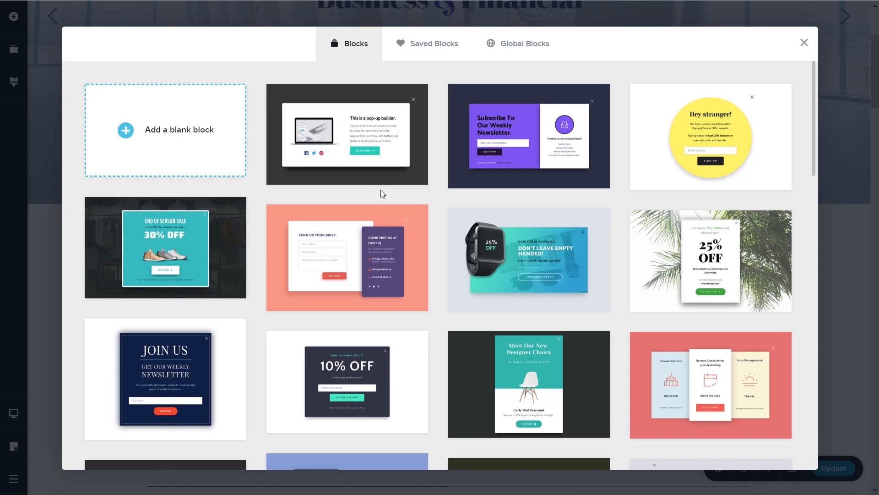
scroll("down", 3)
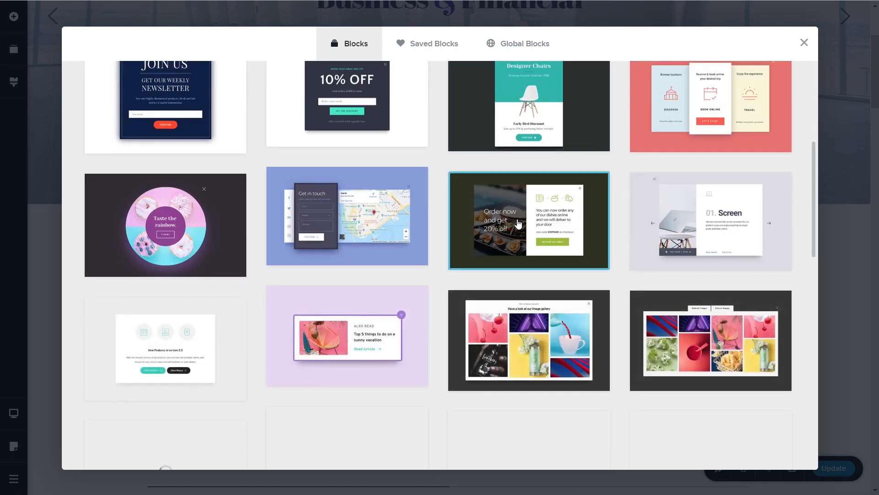
scroll("down", 3)
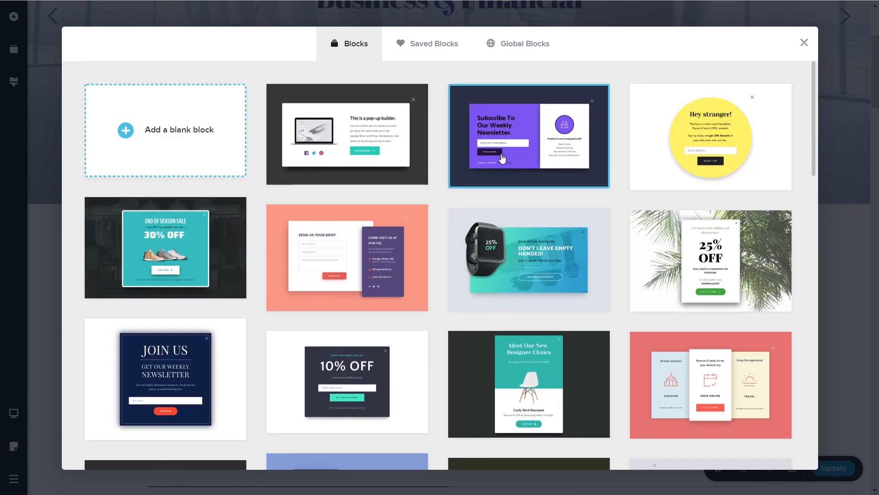
mouse_move(517, 144)
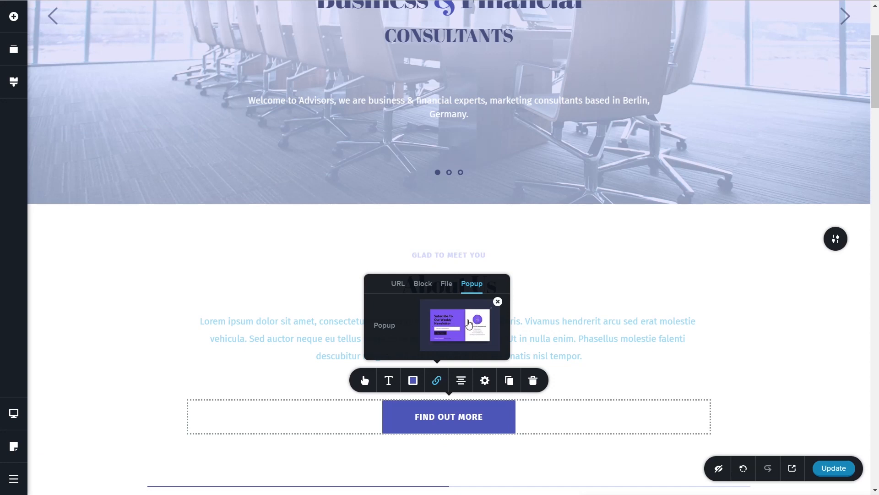
mouse_move(465, 329)
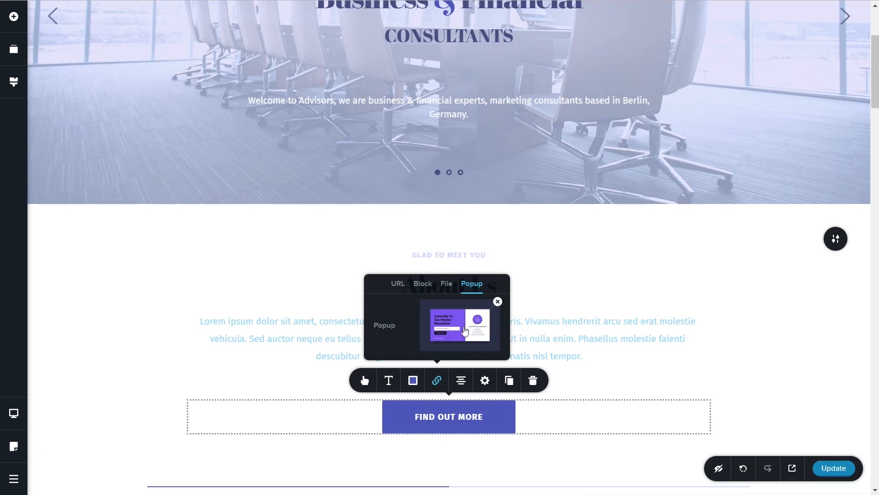
- Open the attached Subscribe To Our Weekly Newsletter popup in the editor
left_click(461, 326)
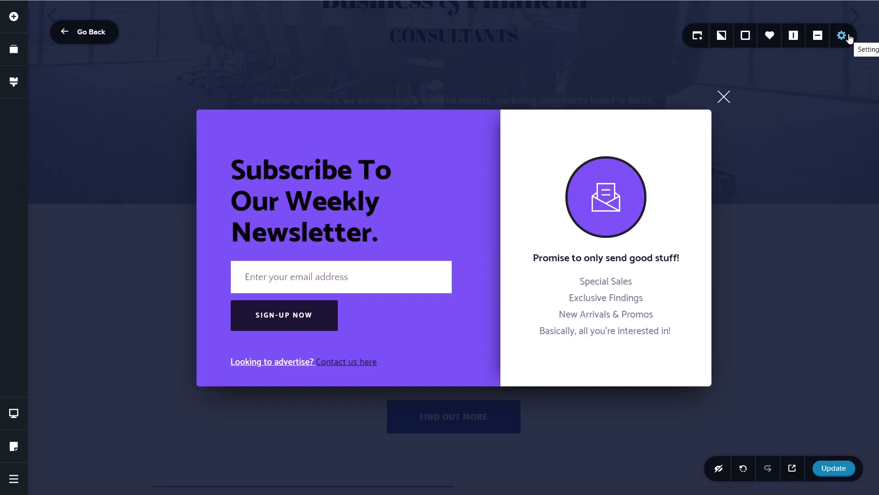
mouse_move(705, 42)
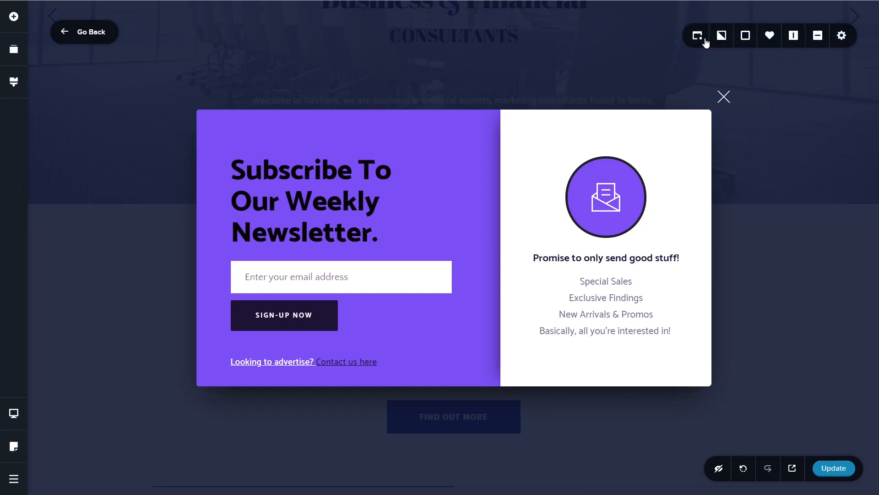
- Show the newsletter popup's behavior settings with page scrolling and global use off
left_click(696, 35)
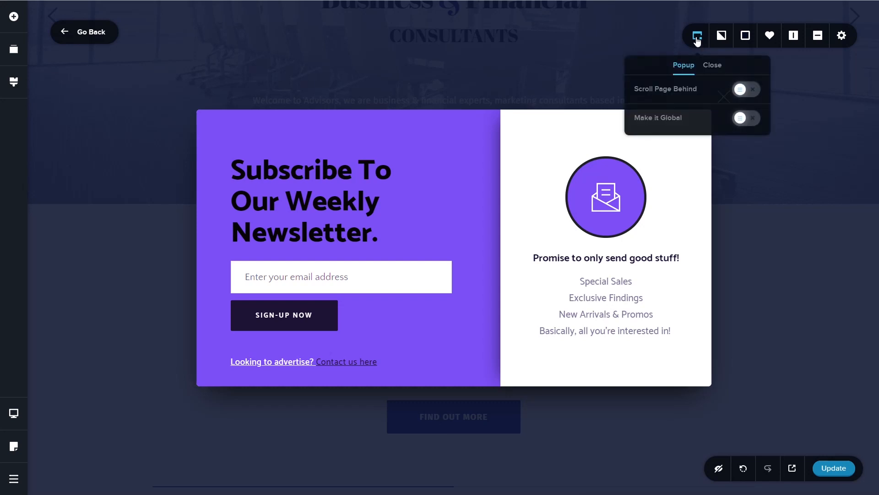
mouse_move(276, 183)
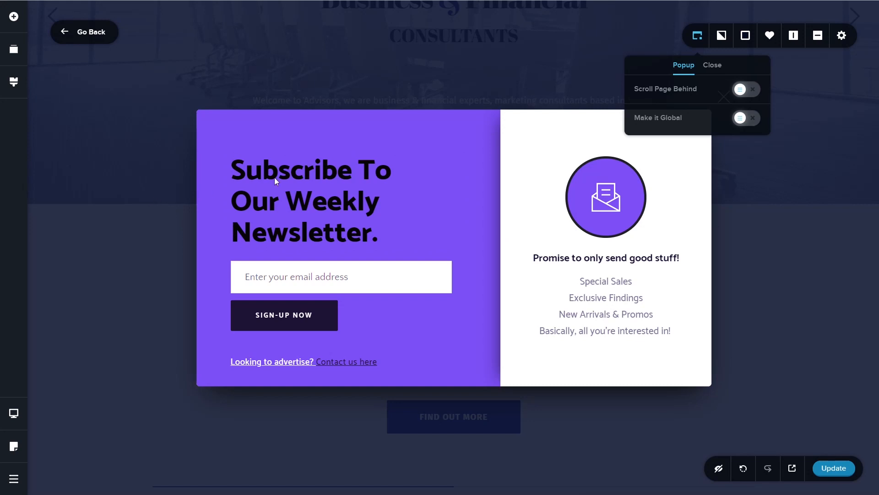
mouse_move(705, 121)
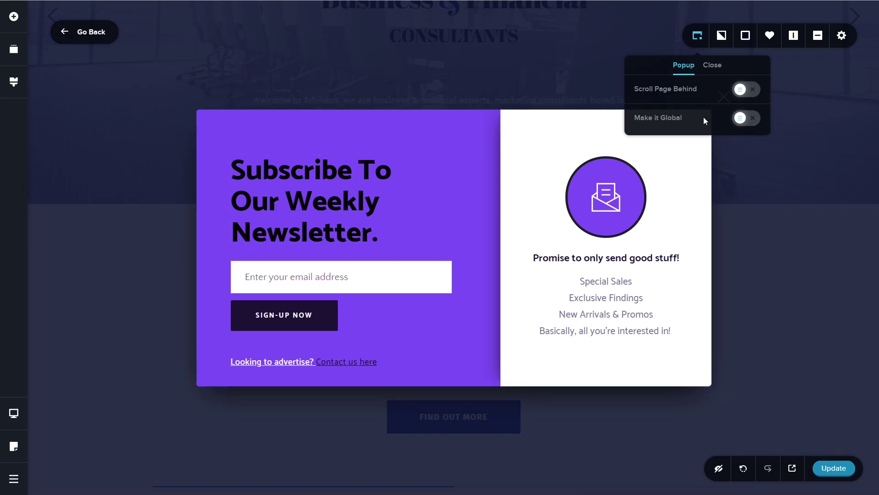
left_click(712, 65)
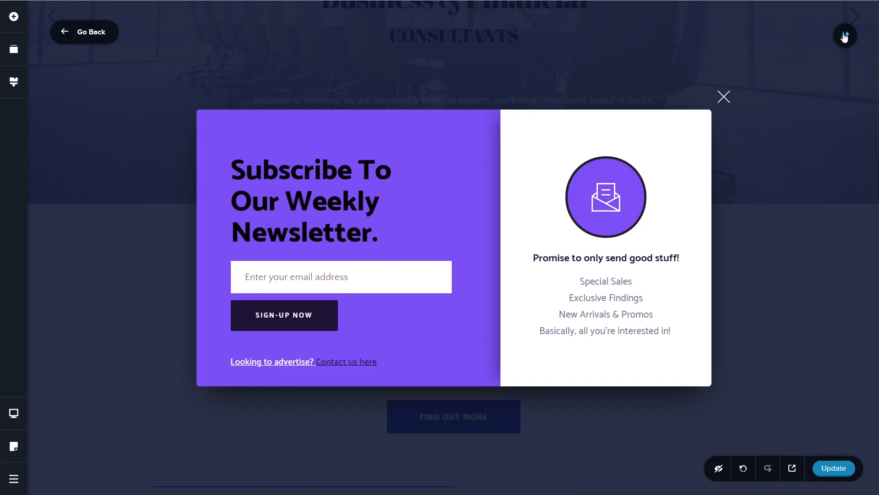
left_click(845, 35)
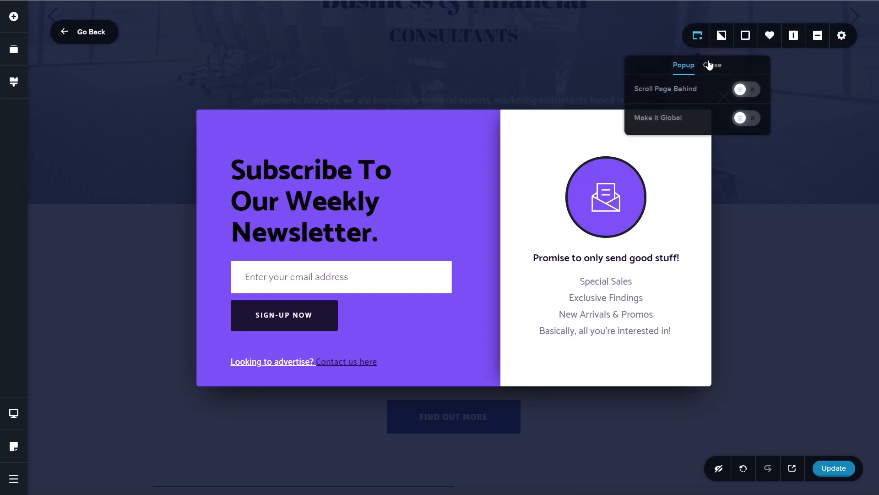
- Switch off Click Outside to Close, keeping the close-button delay at 0 s
left_click(713, 65)
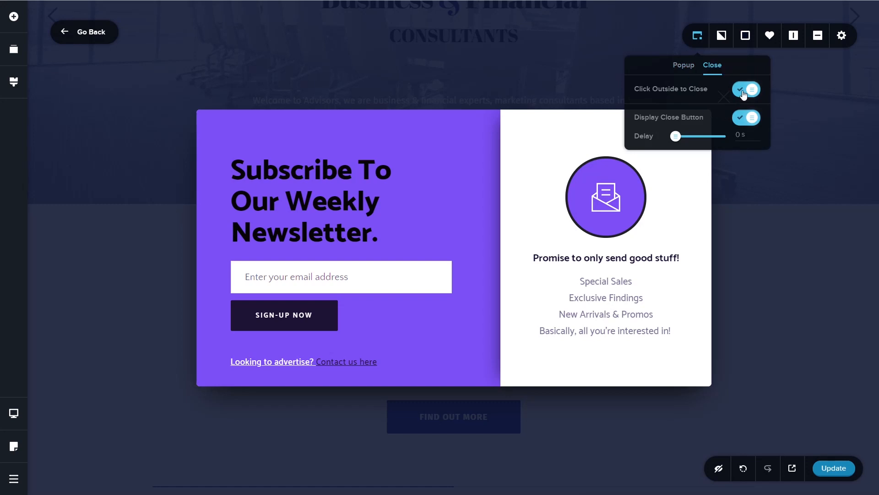
left_click(745, 89)
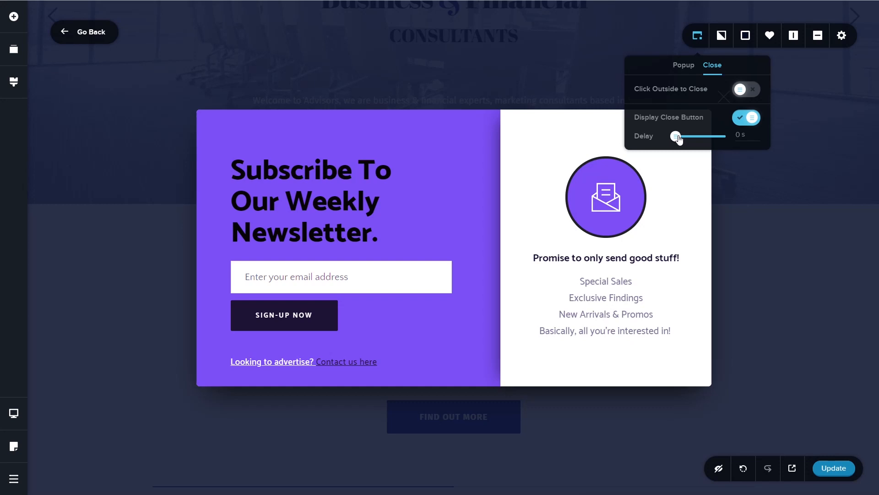
left_click(746, 89)
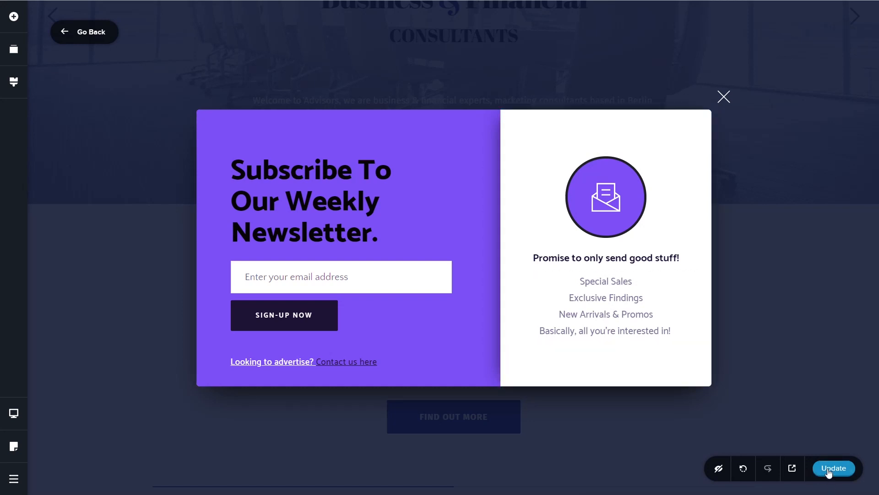
- Update the page, trigger the newsletter popup on the live homepage and dismiss it
left_click(833, 467)
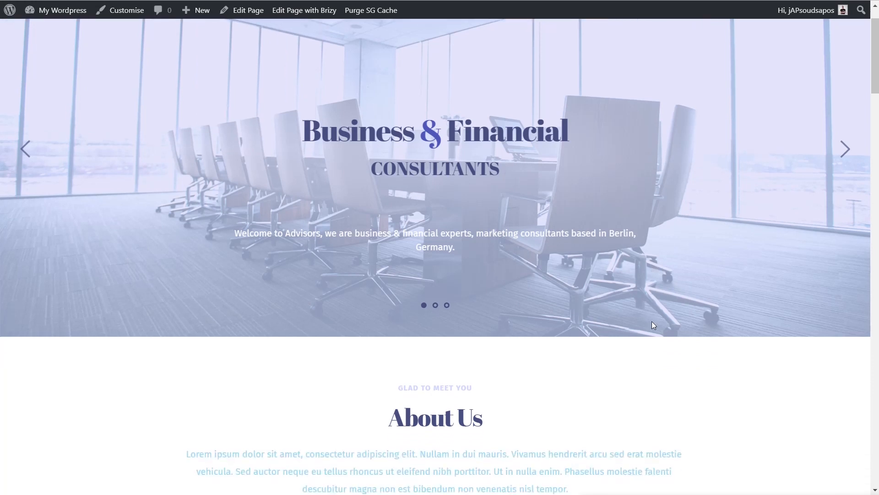
scroll("down", 3)
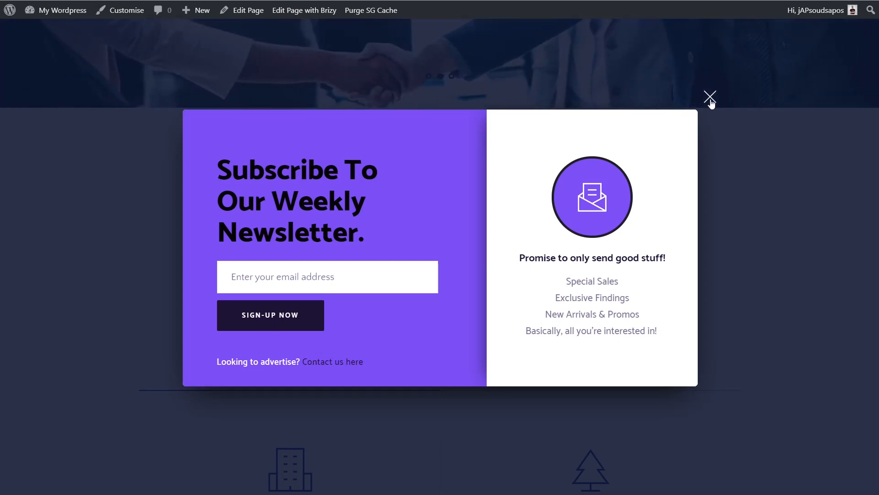
left_click(709, 97)
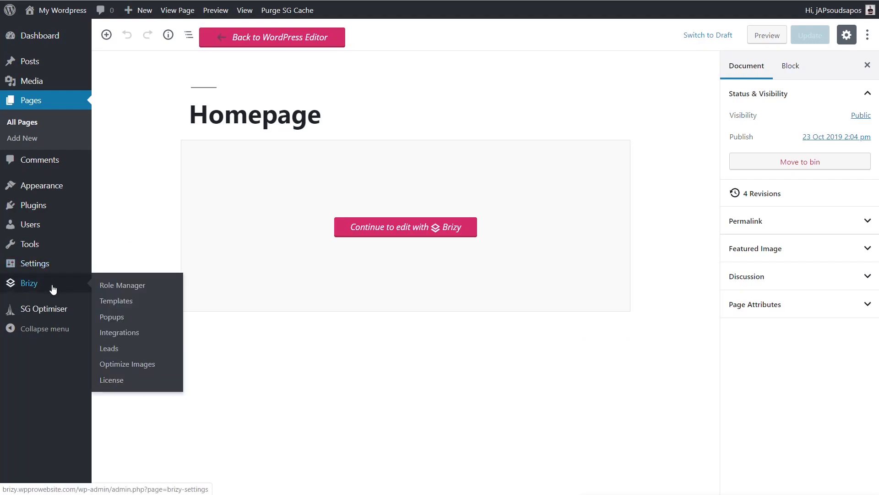
mouse_move(93, 289)
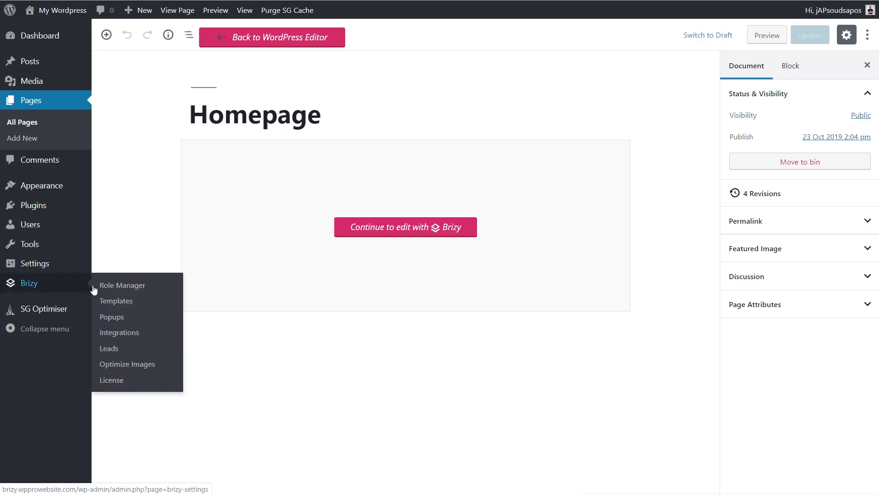
mouse_move(120, 321)
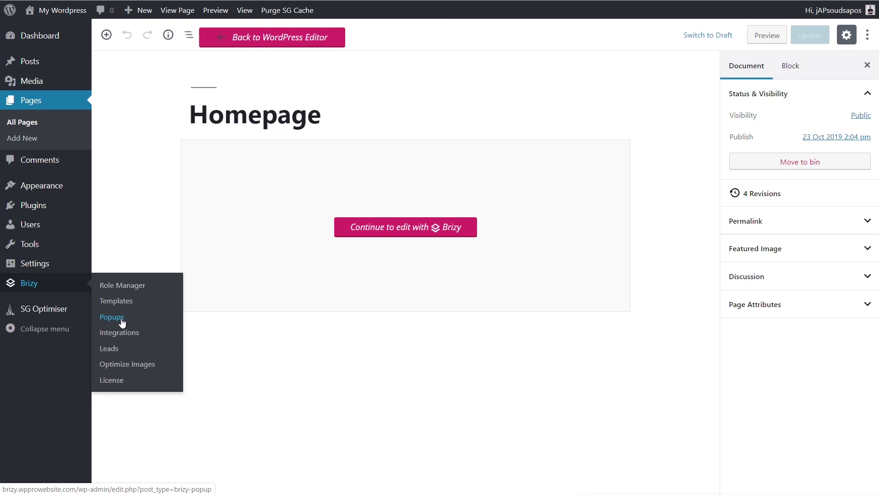
- Add a new Brizy popup titled 'Test Popup' and launch it in the Brizy builder
left_click(112, 316)
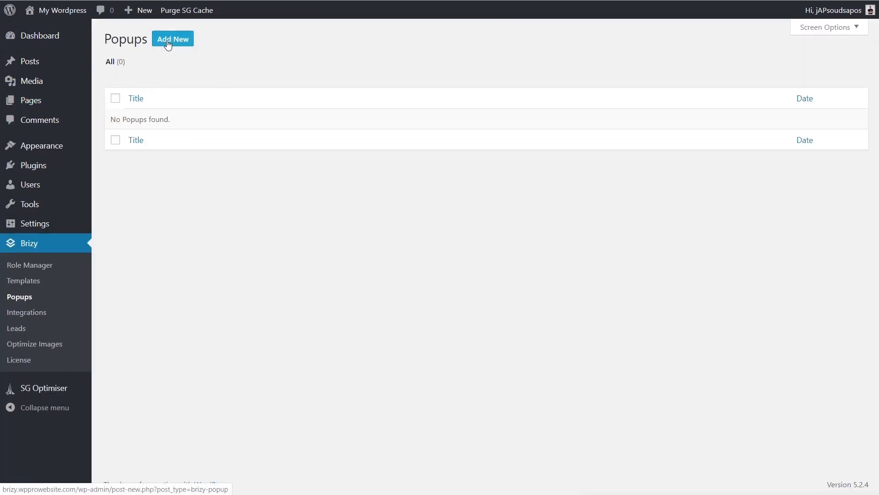
left_click(172, 39)
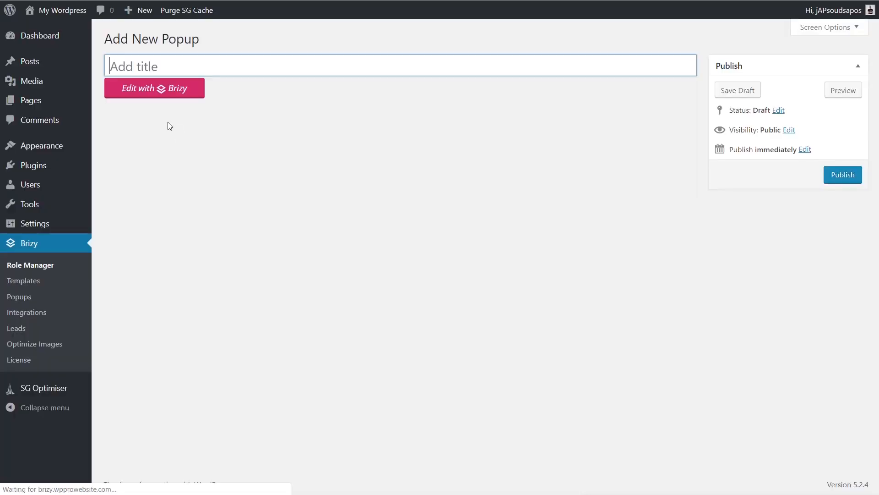
type("Test Popup")
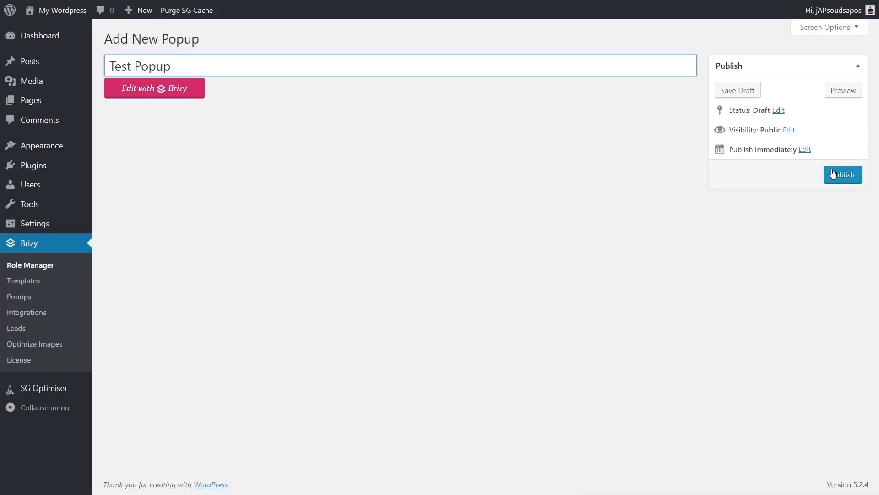
left_click(154, 88)
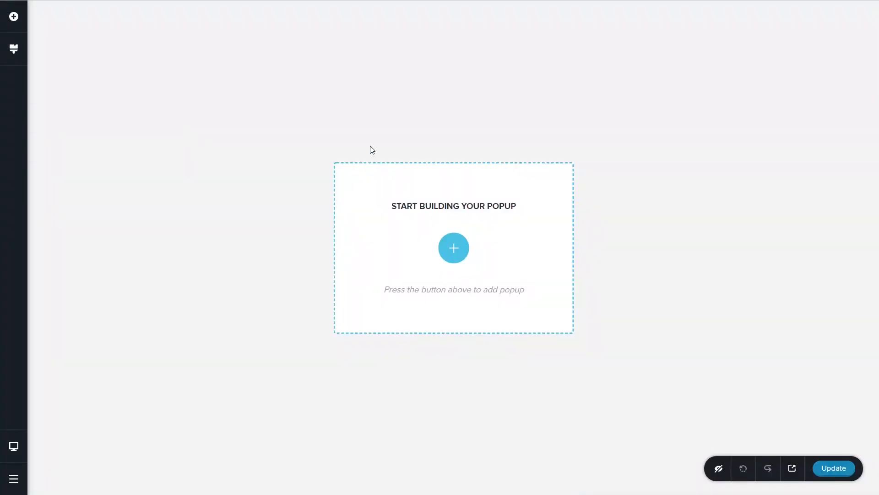
- Insert the smartwatch 'Don't Leave Empty Handed' 25% OFF template into the popup
left_click(453, 247)
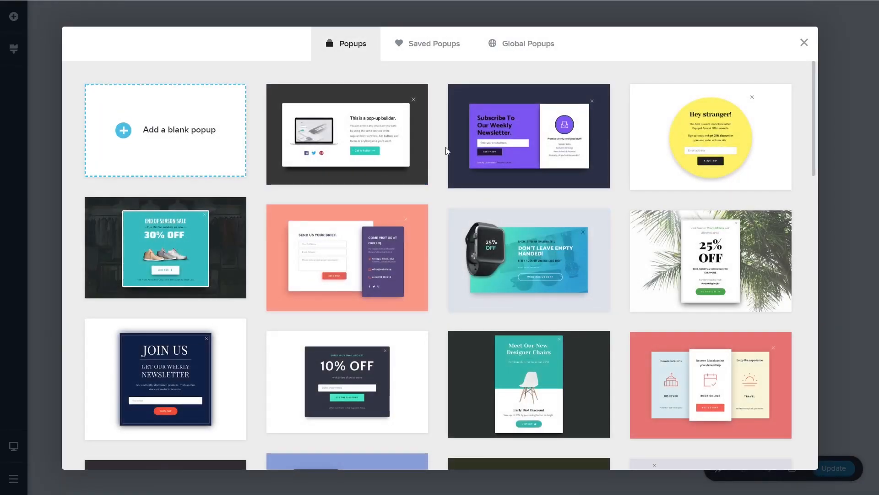
mouse_move(440, 145)
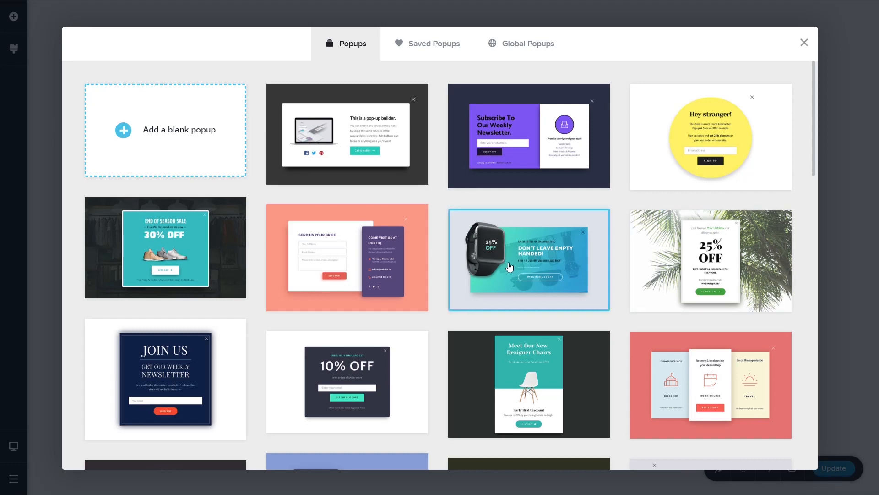
left_click(510, 266)
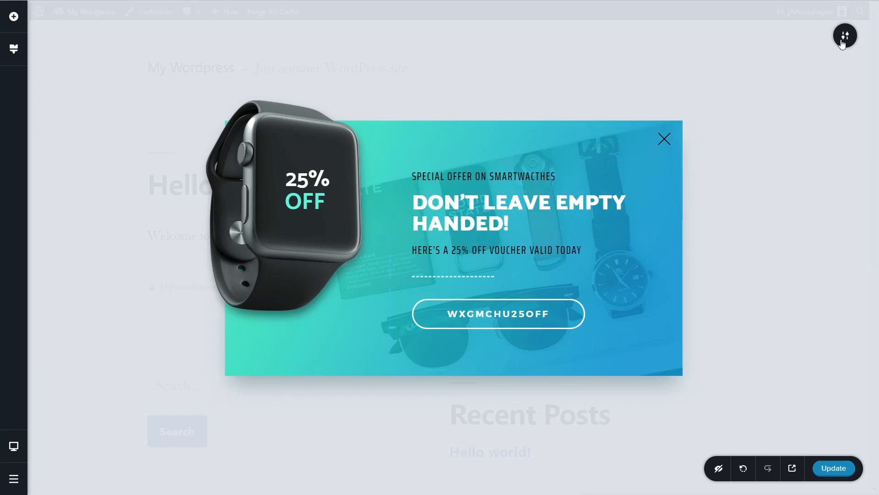
- Reach the Test Popup's Display Conditions showing the On Page Load trigger
left_click(844, 35)
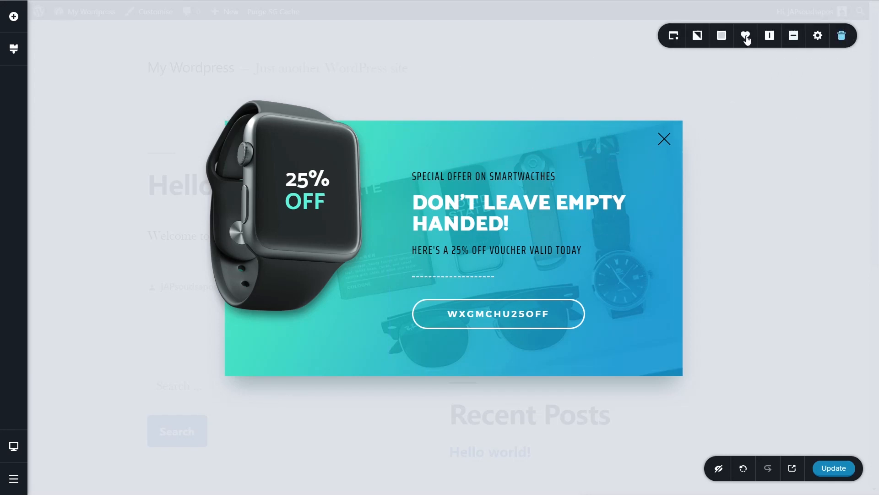
left_click(673, 34)
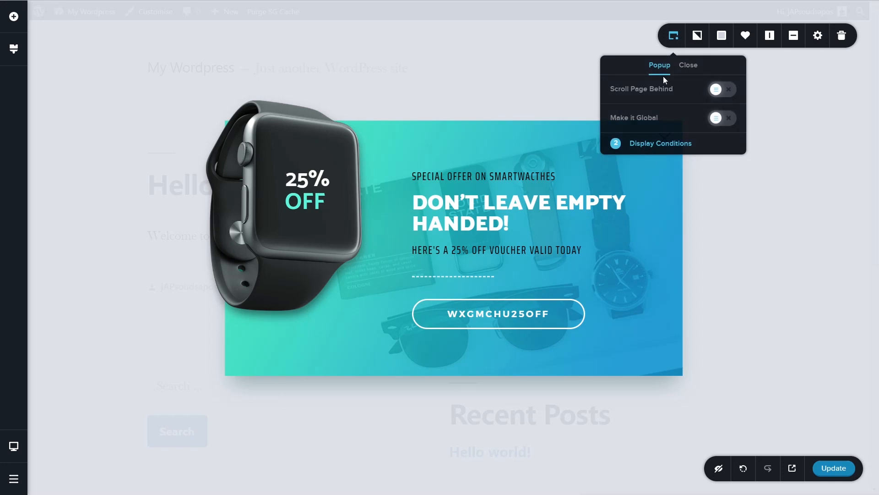
mouse_move(652, 132)
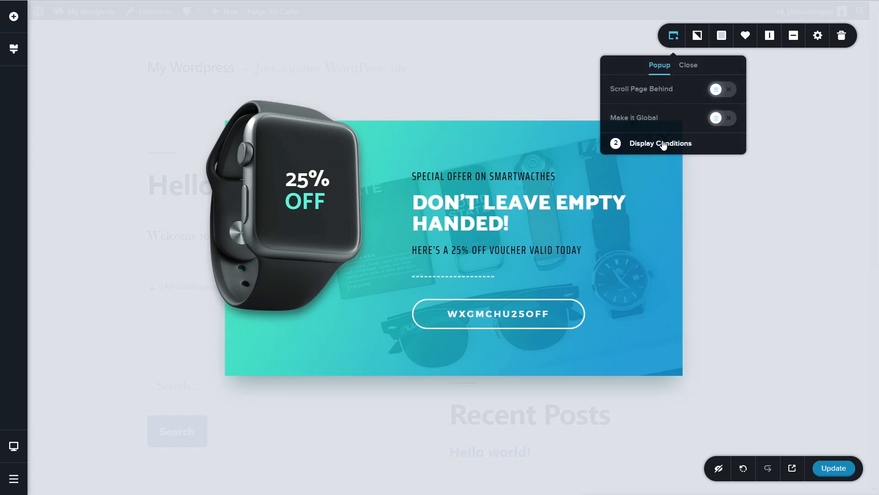
left_click(661, 143)
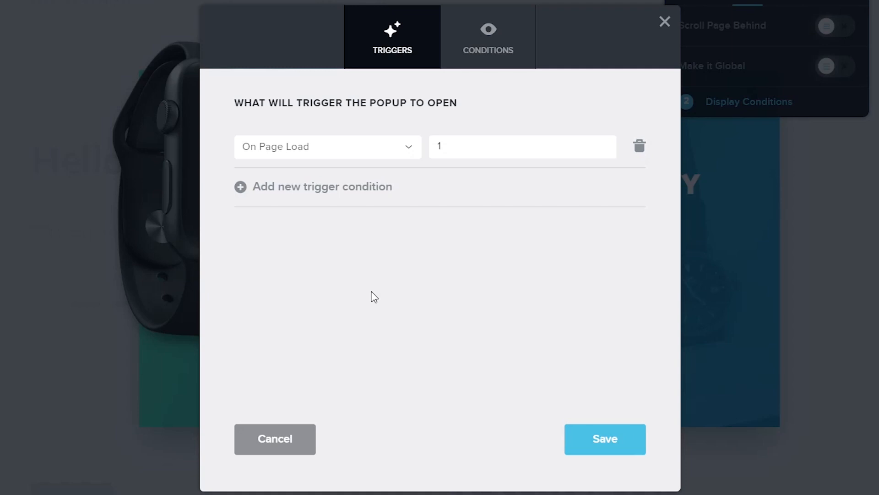
- Change the trigger type from On Page Load to After Inactivity and enter 5 as the value
left_click(489, 35)
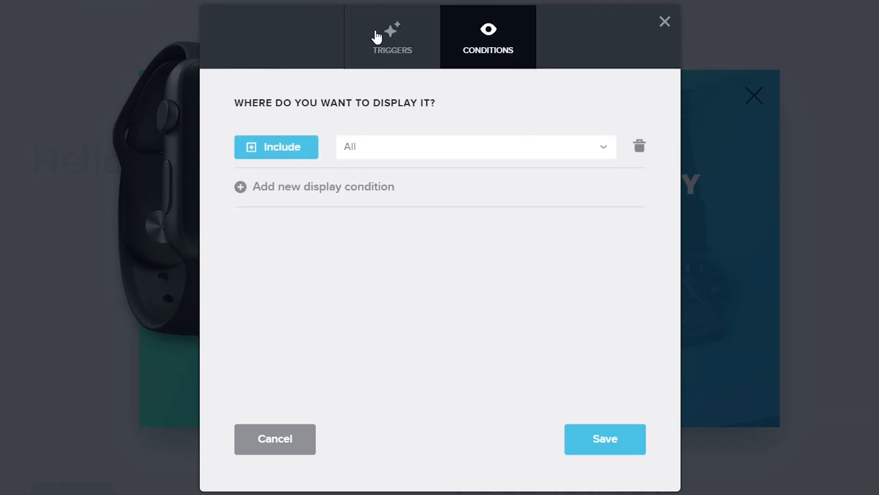
left_click(392, 37)
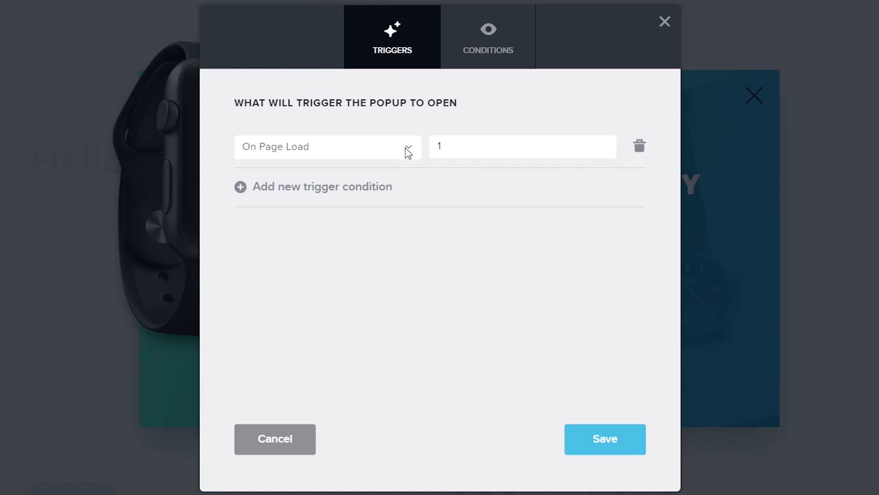
left_click(326, 147)
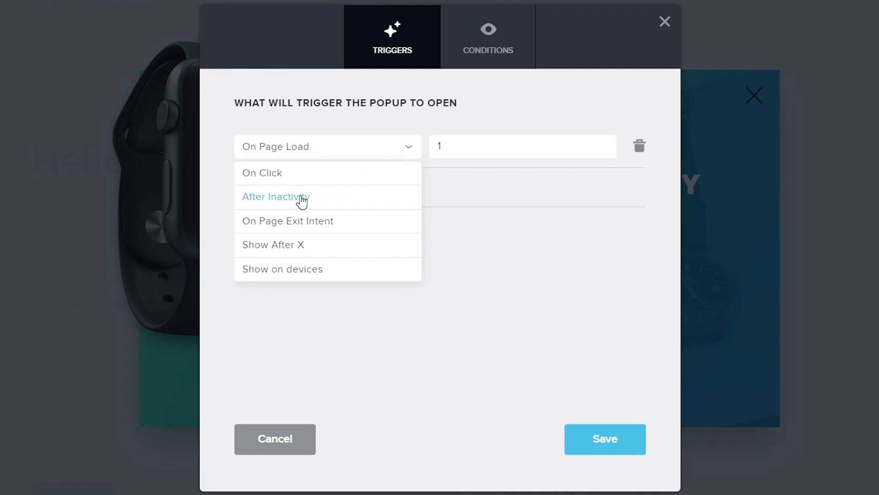
left_click(276, 196)
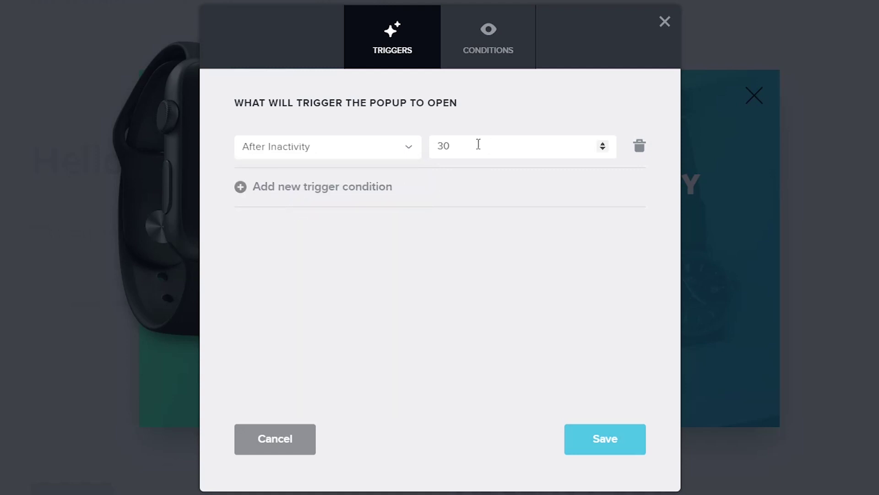
type("5")
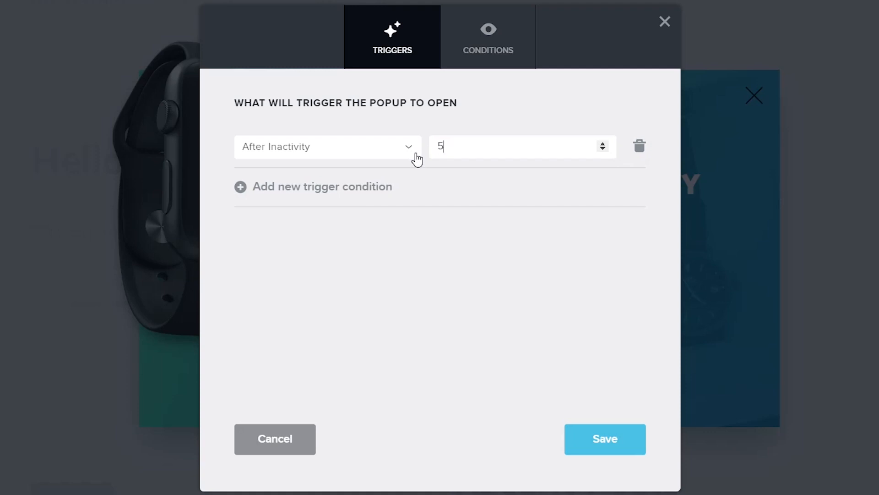
mouse_move(343, 194)
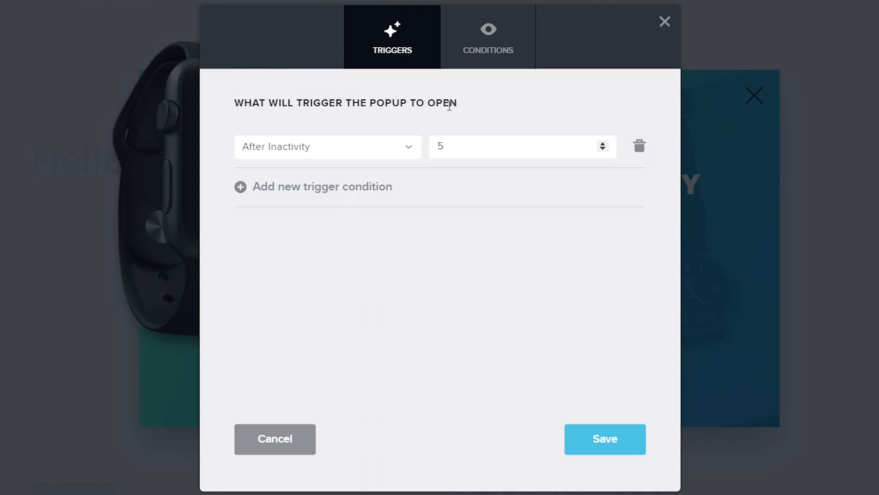
- Set the Include display condition to Pages > Homepage
left_click(489, 37)
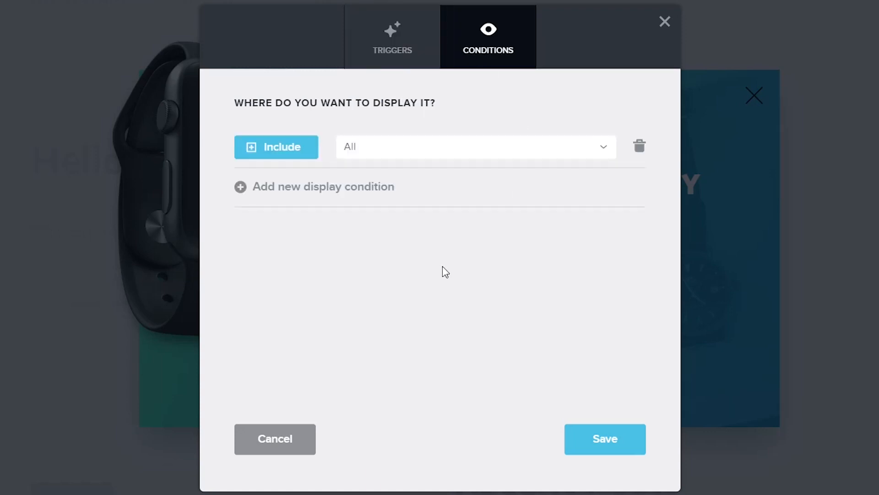
mouse_move(354, 177)
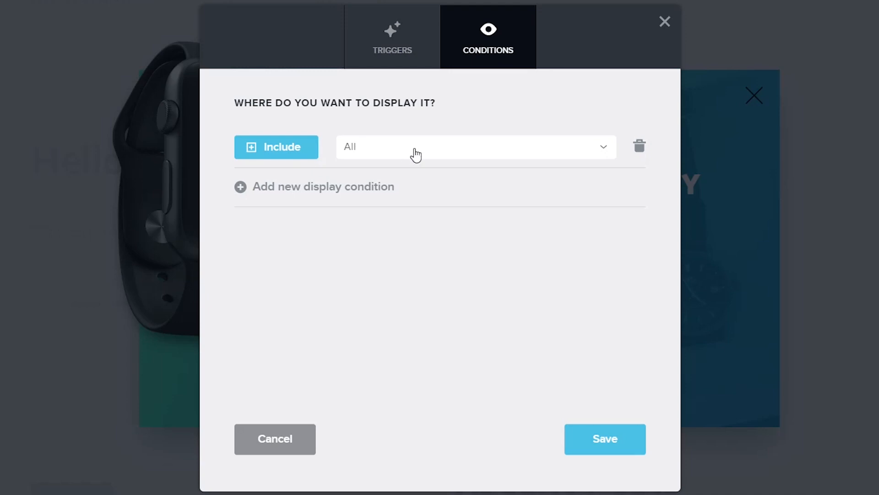
left_click(476, 146)
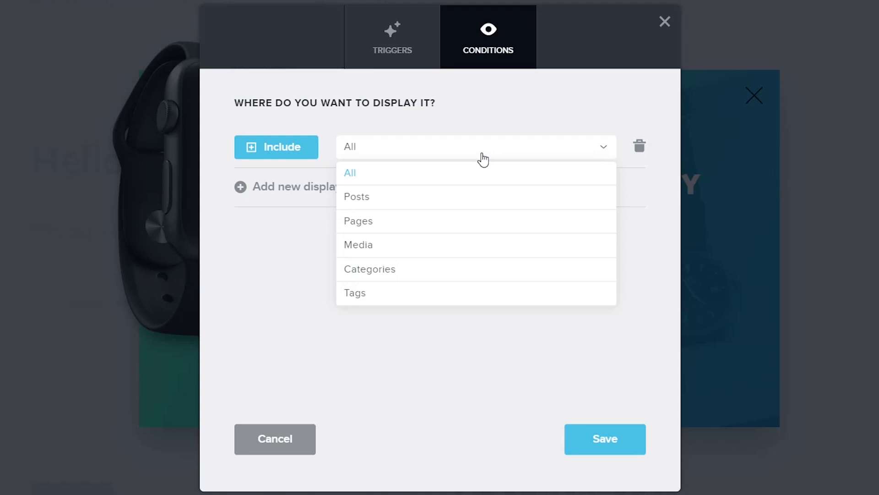
mouse_move(481, 153)
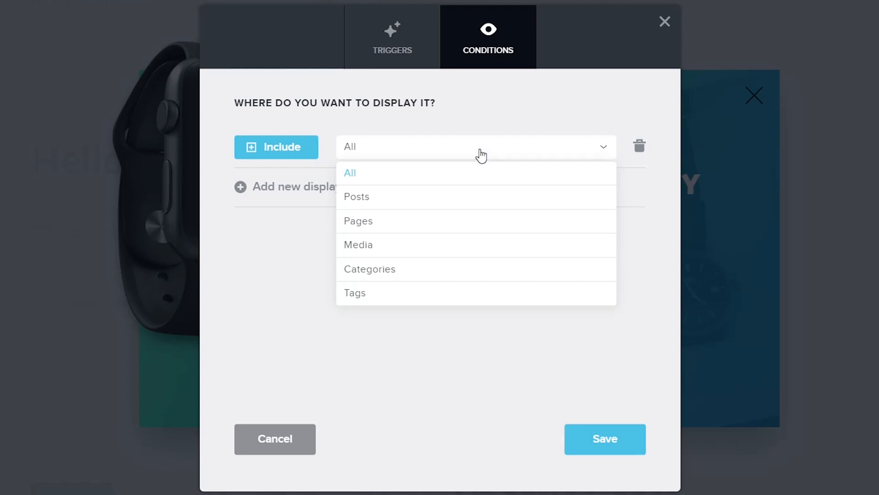
left_click(358, 221)
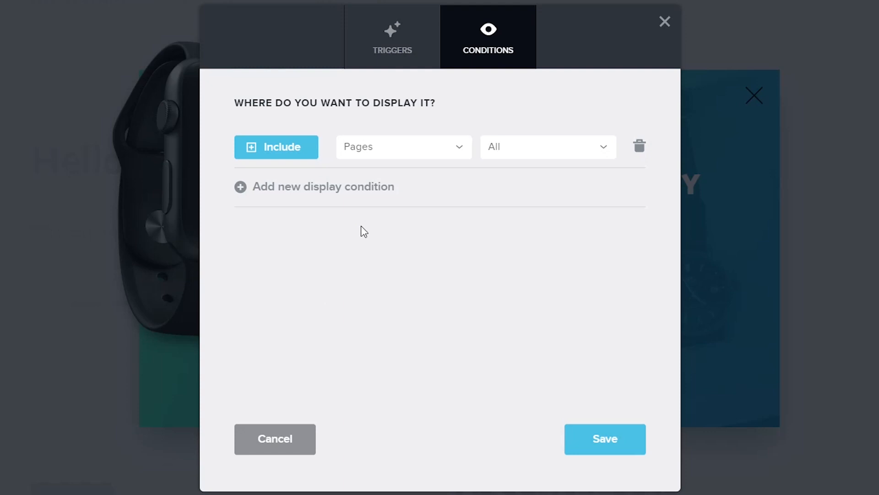
mouse_move(550, 160)
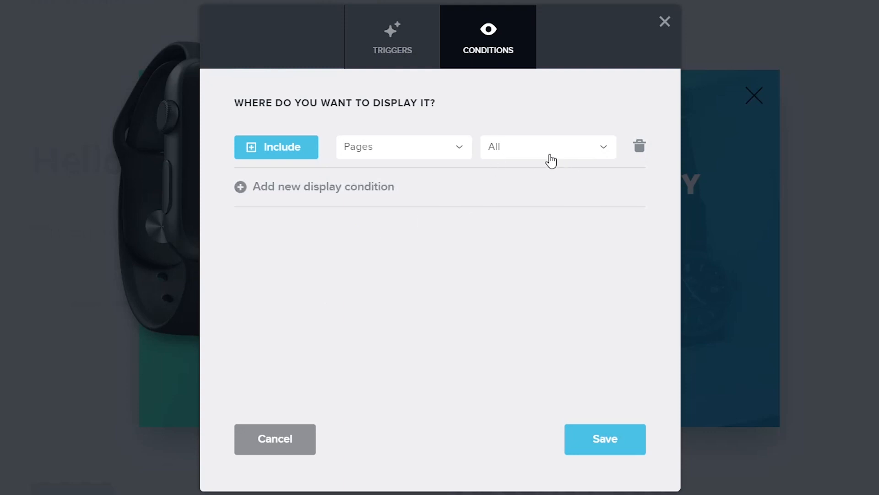
mouse_move(580, 156)
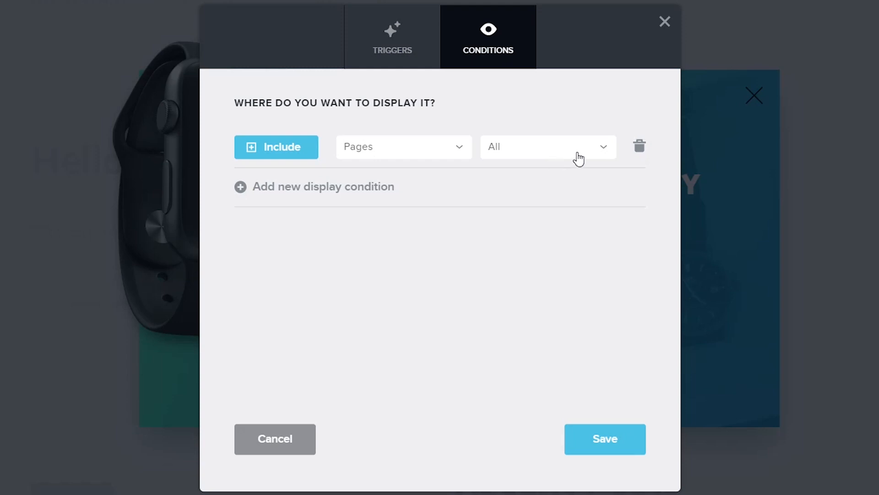
left_click(573, 147)
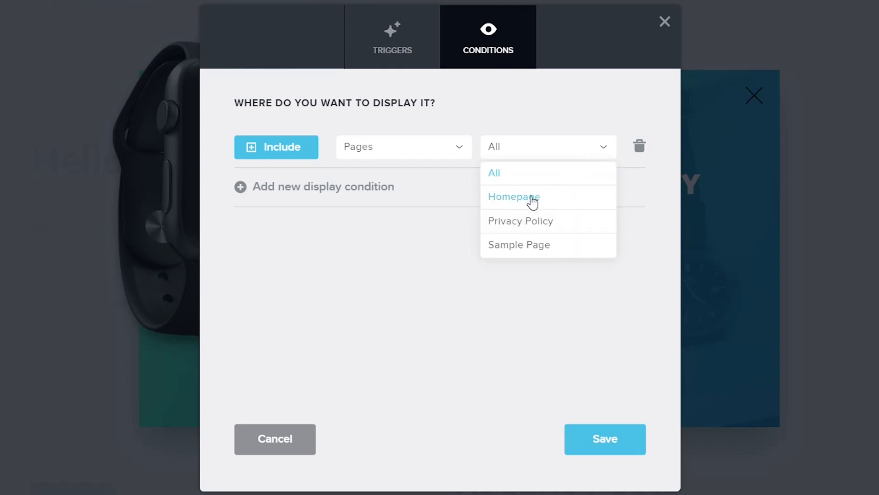
left_click(515, 196)
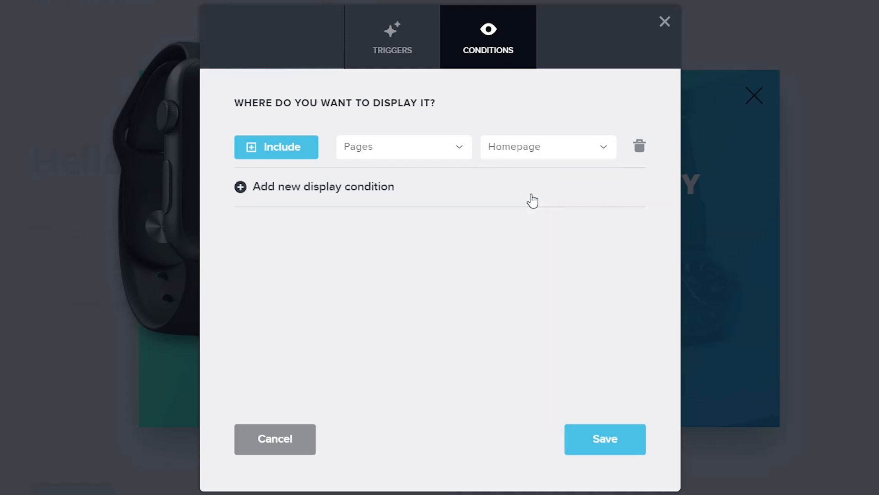
mouse_move(253, 158)
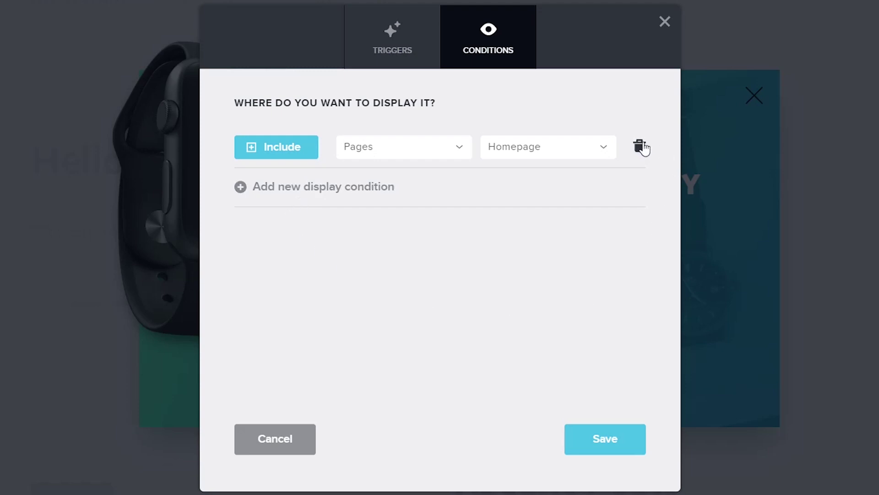
mouse_move(334, 194)
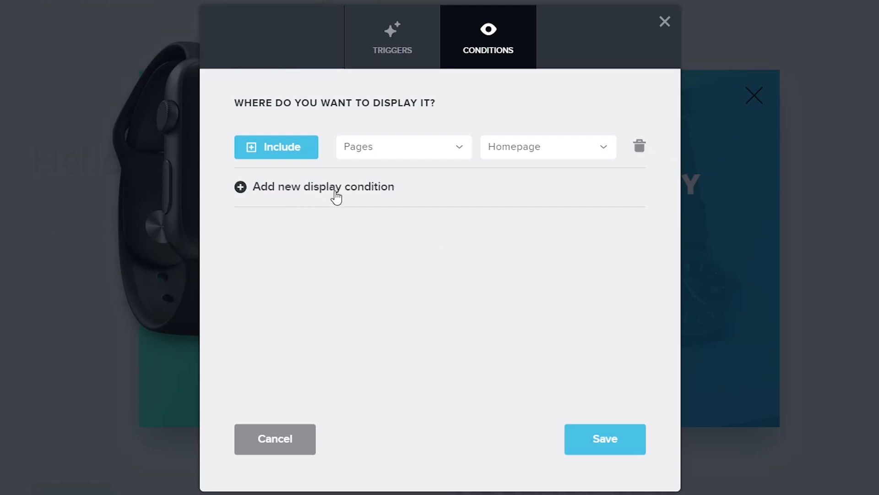
- Remove the extra condition row and save the Homepage-only display conditions
left_click(322, 186)
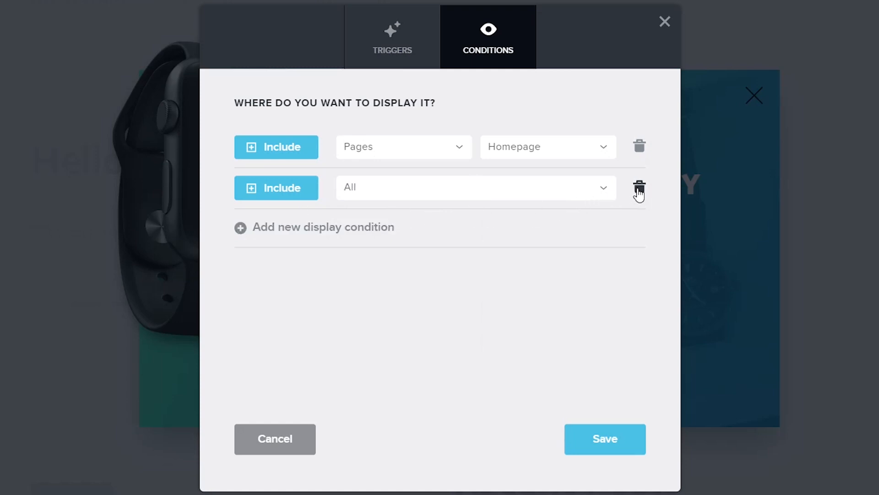
left_click(639, 187)
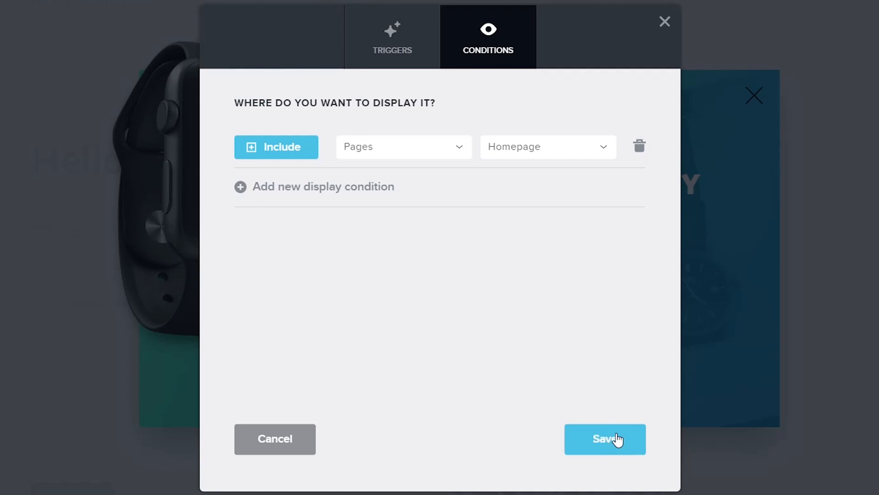
mouse_move(546, 427)
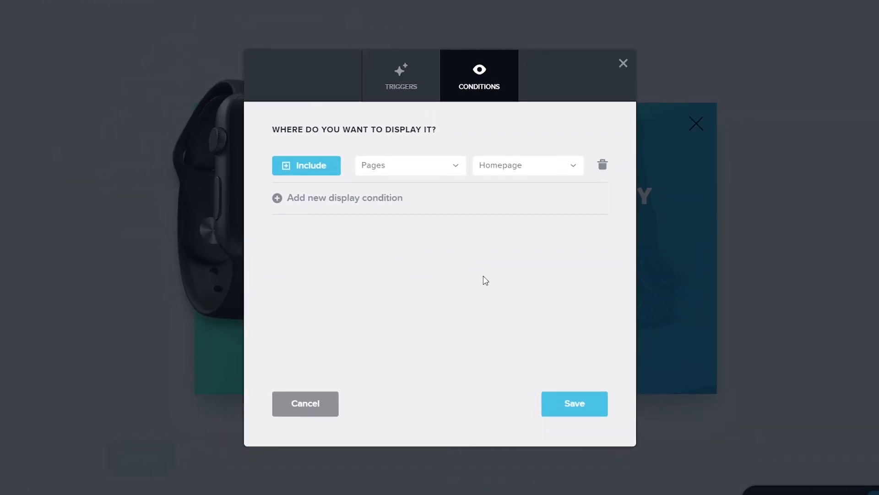
left_click(574, 403)
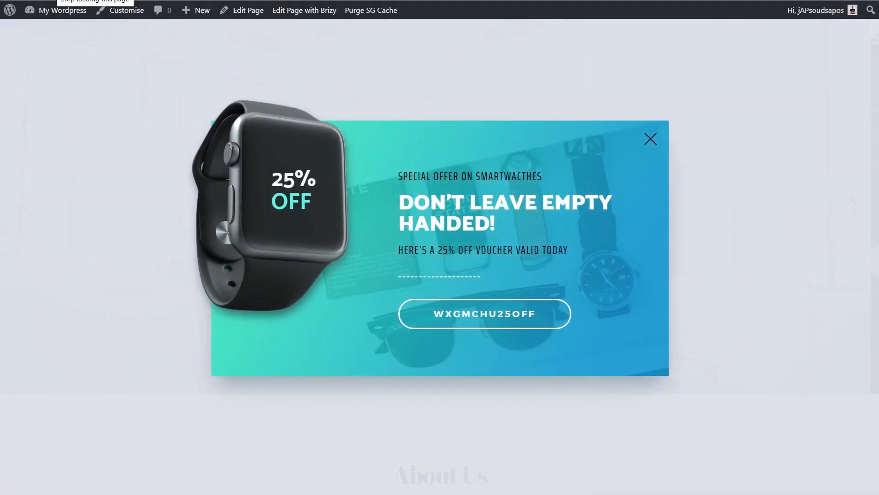